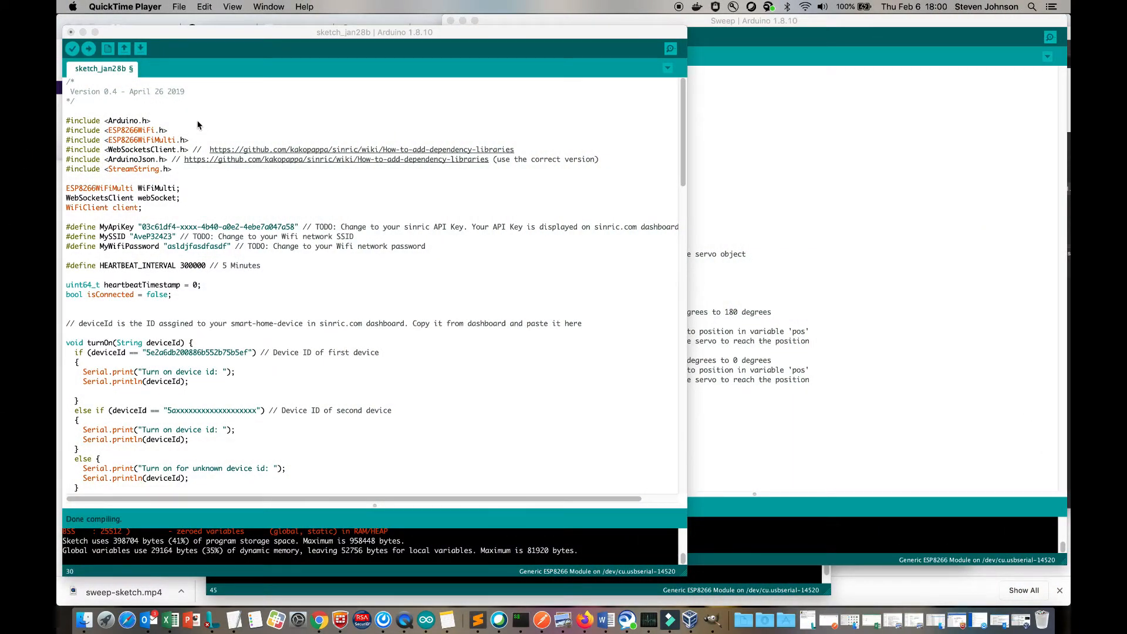
pyautogui.moveTo(133, 170)
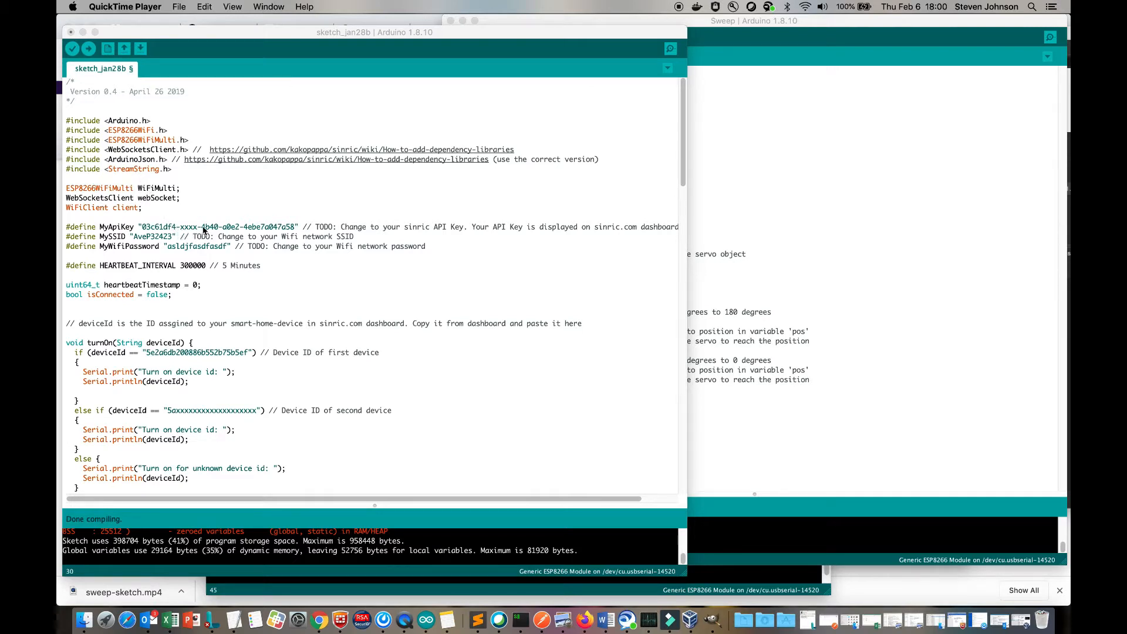
# - Review the Sinric API key, WiFi password and device ID values in the switch sketch
pyautogui.doubleClick(210, 227)
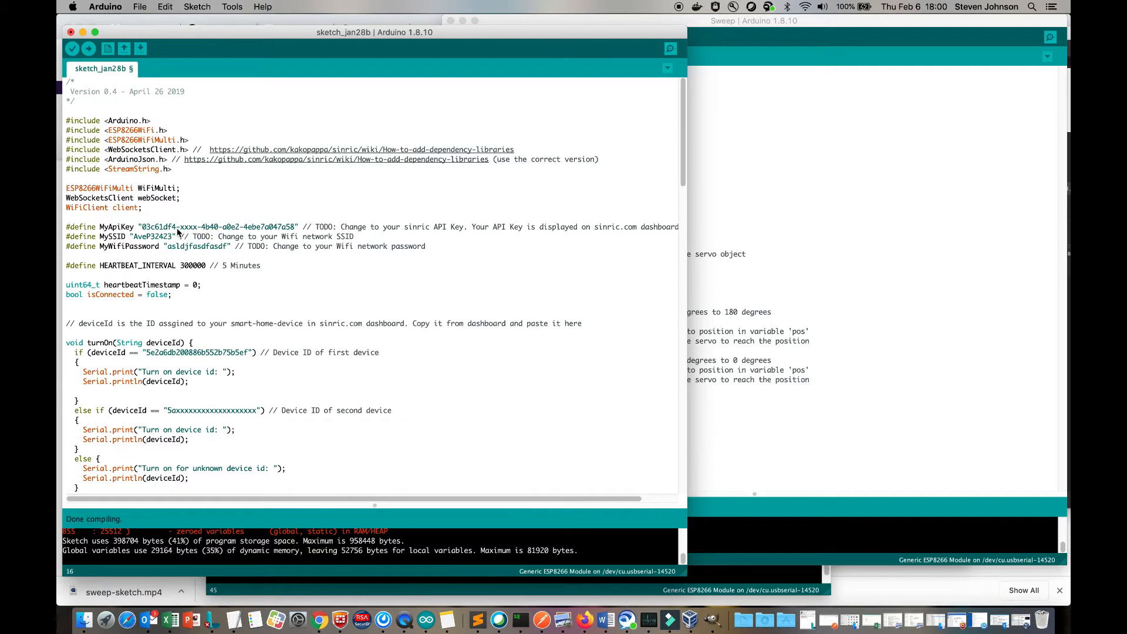
pyautogui.doubleClick(151, 227)
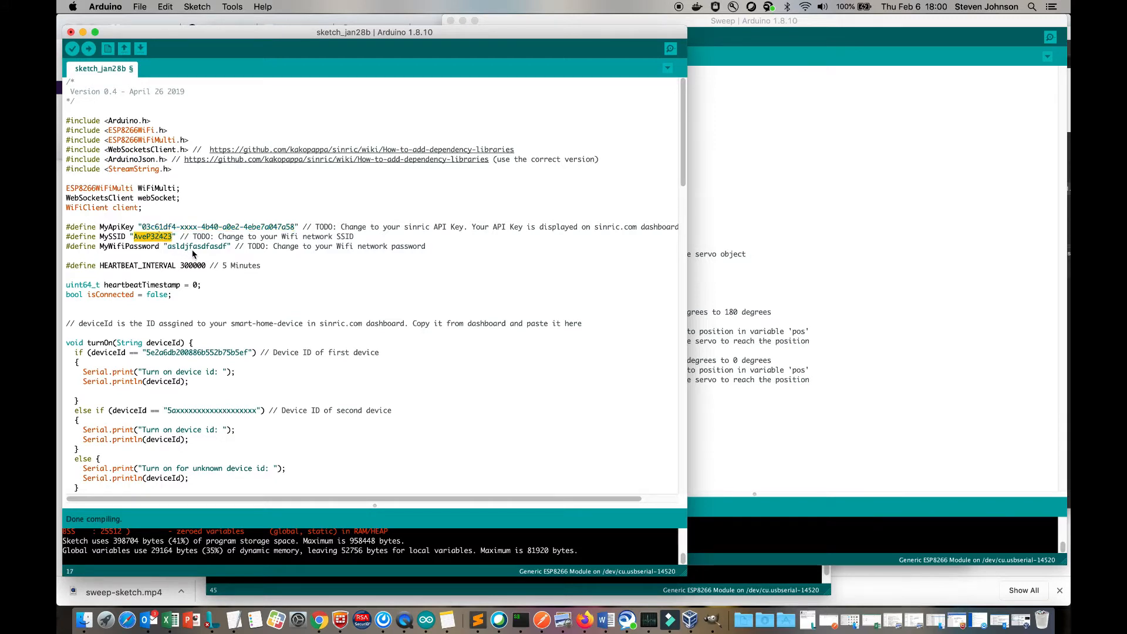
pyautogui.moveTo(209, 249)
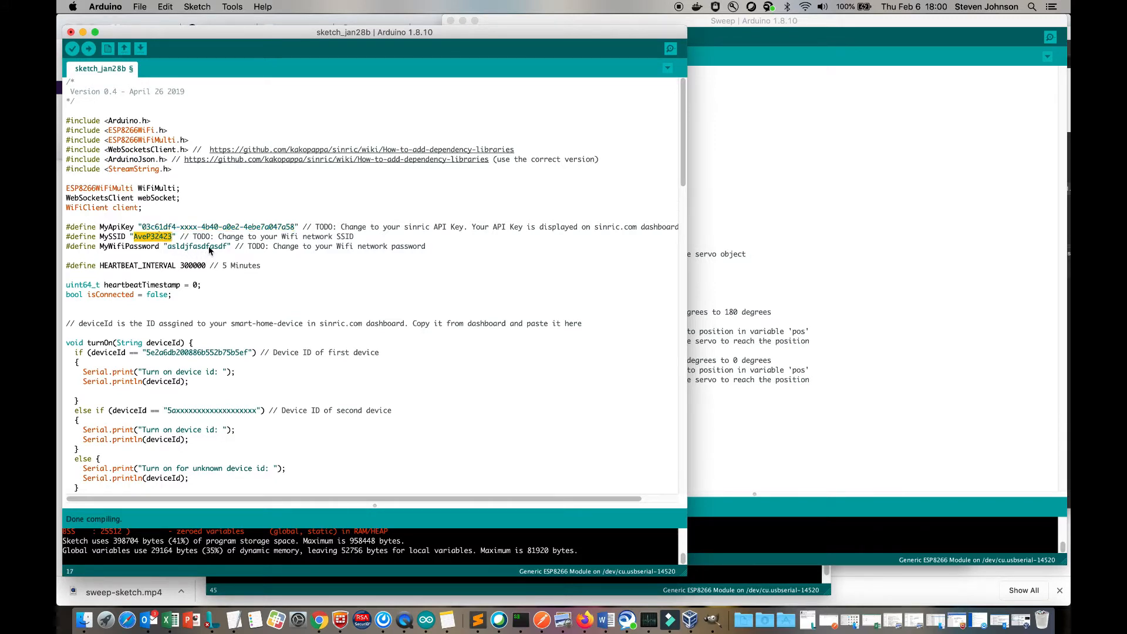
pyautogui.doubleClick(196, 245)
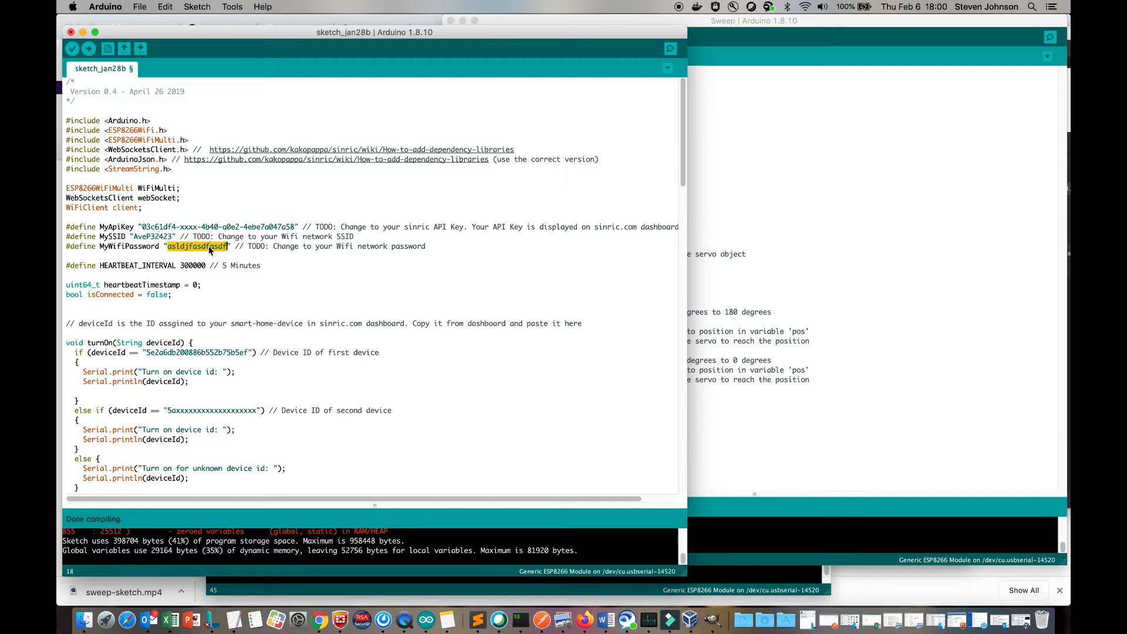
pyautogui.click(240, 322)
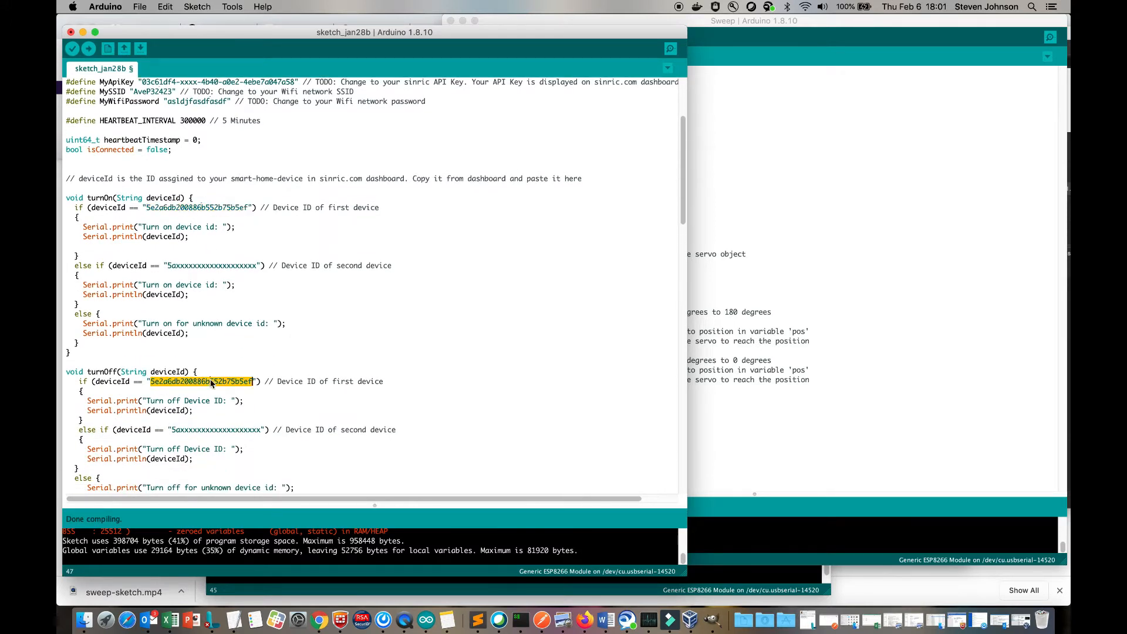
pyautogui.click(209, 381)
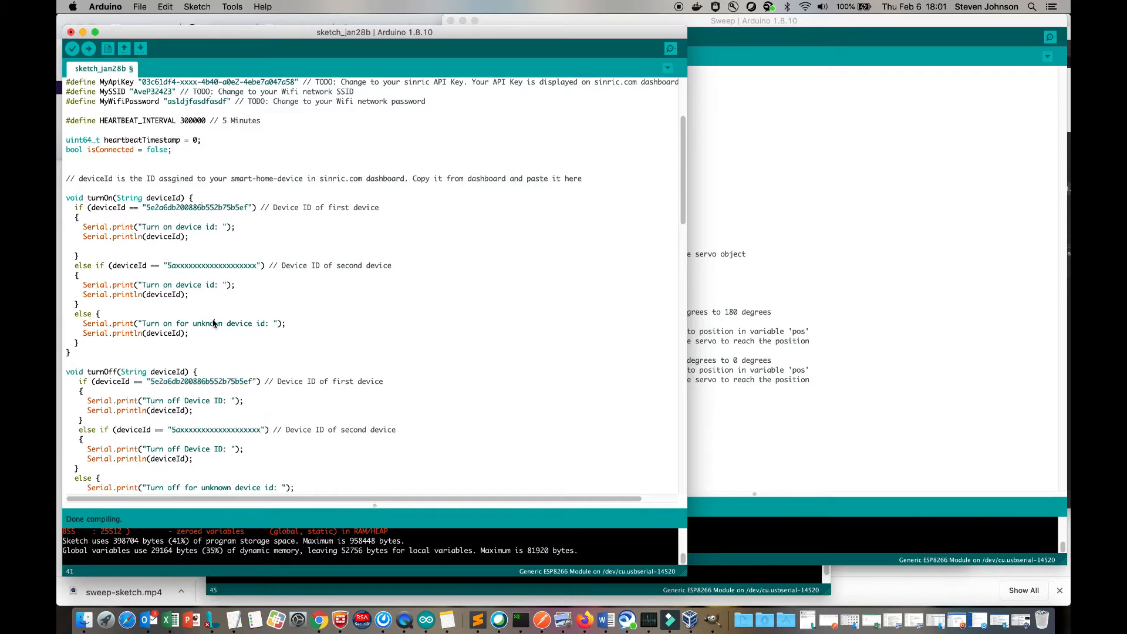
# - Attach the servo on GPIO2 in setup with myservo.attach(2), copying the Sweep example's servo code
pyautogui.click(756, 20)
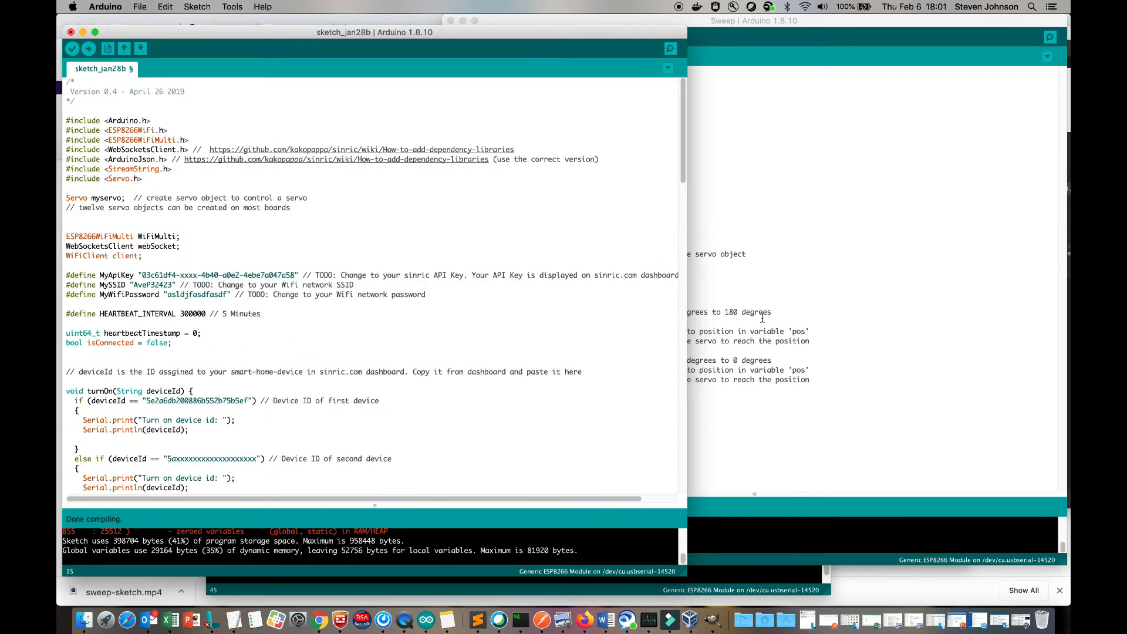
pyautogui.click(769, 20)
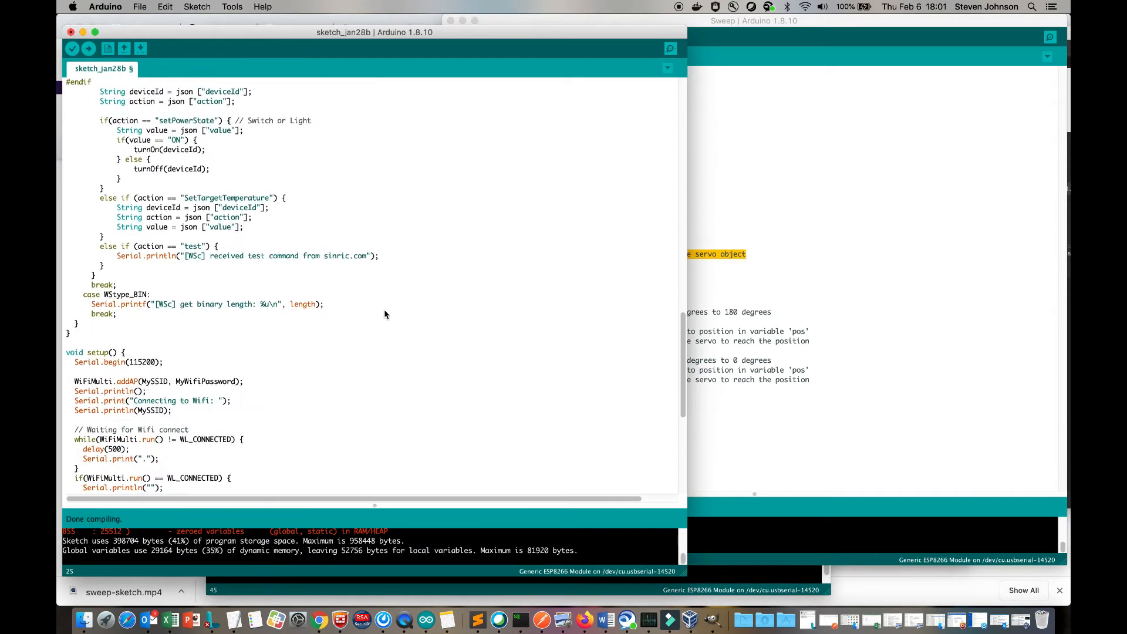
pyautogui.scroll(-3)
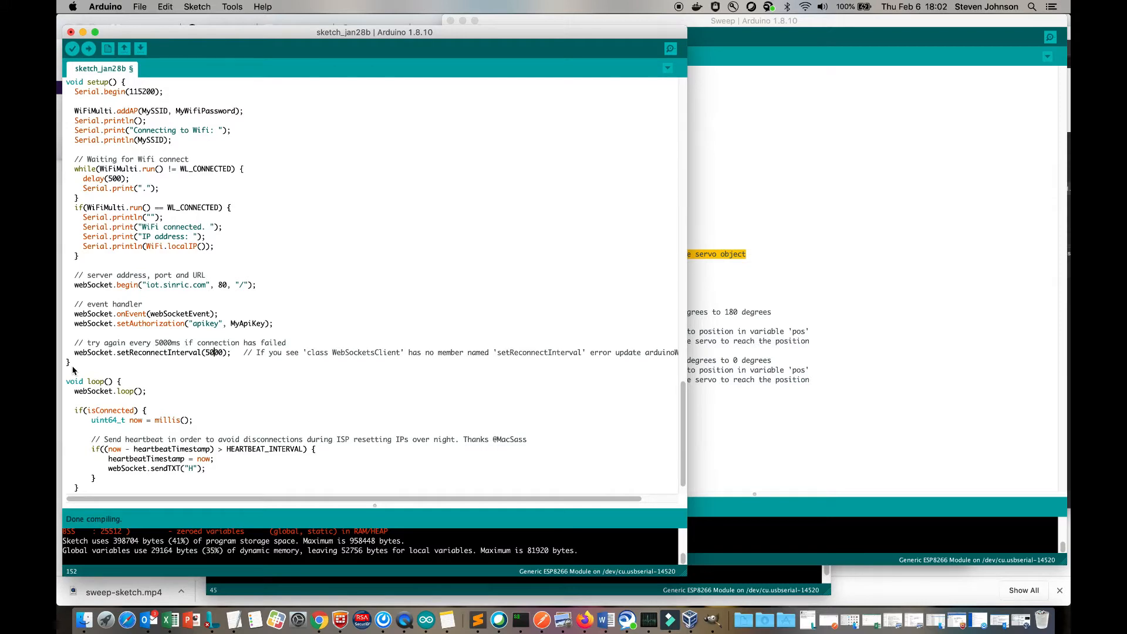
pyautogui.write('myservo.attach(2);  // attaches the servo on GIO2 to the servo object')
pyautogui.write('void kettleOn() {')
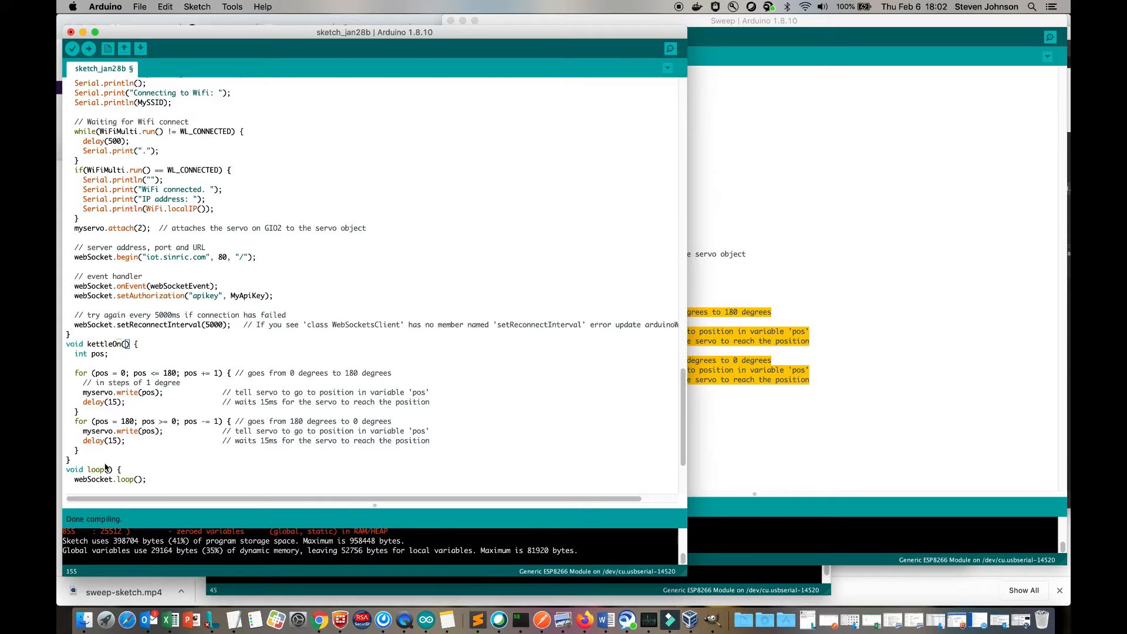
pyautogui.scroll(-3)
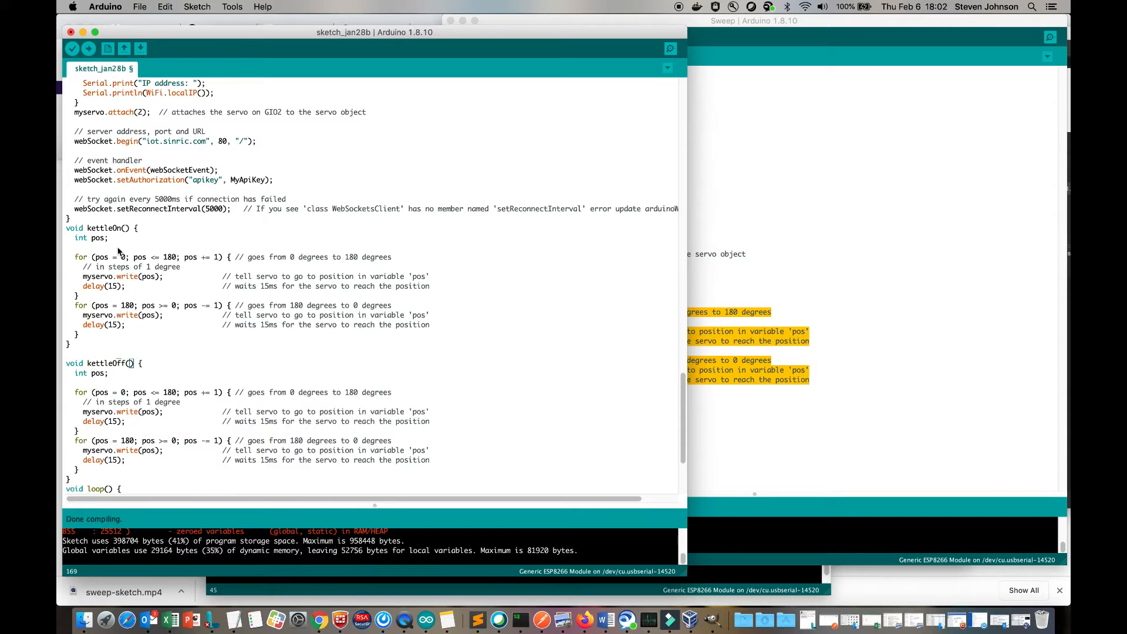
# - Add kettleOn(); to the first device's turnOn block and kettleOff(); to its turnOff block
pyautogui.scroll(3)
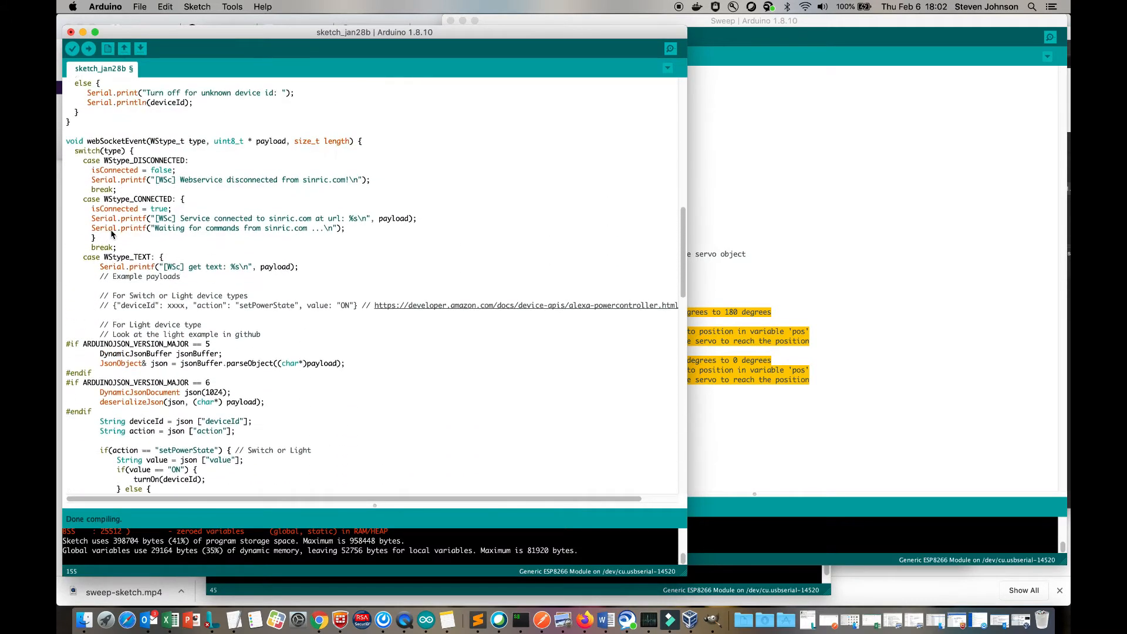
pyautogui.scroll(3)
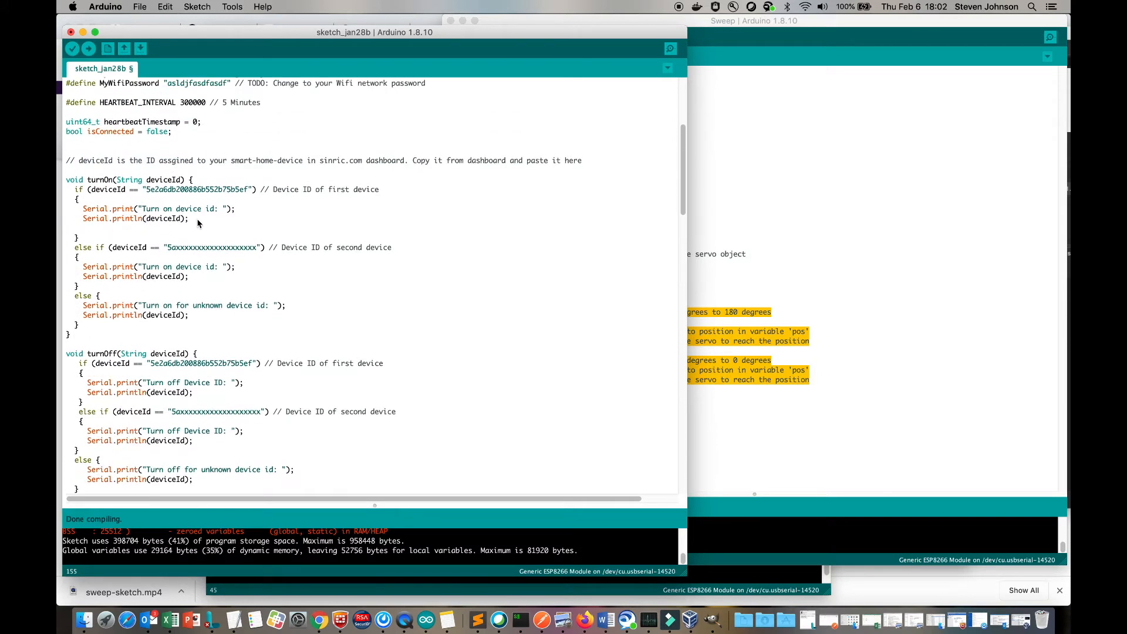
pyautogui.write('kettleOn();')
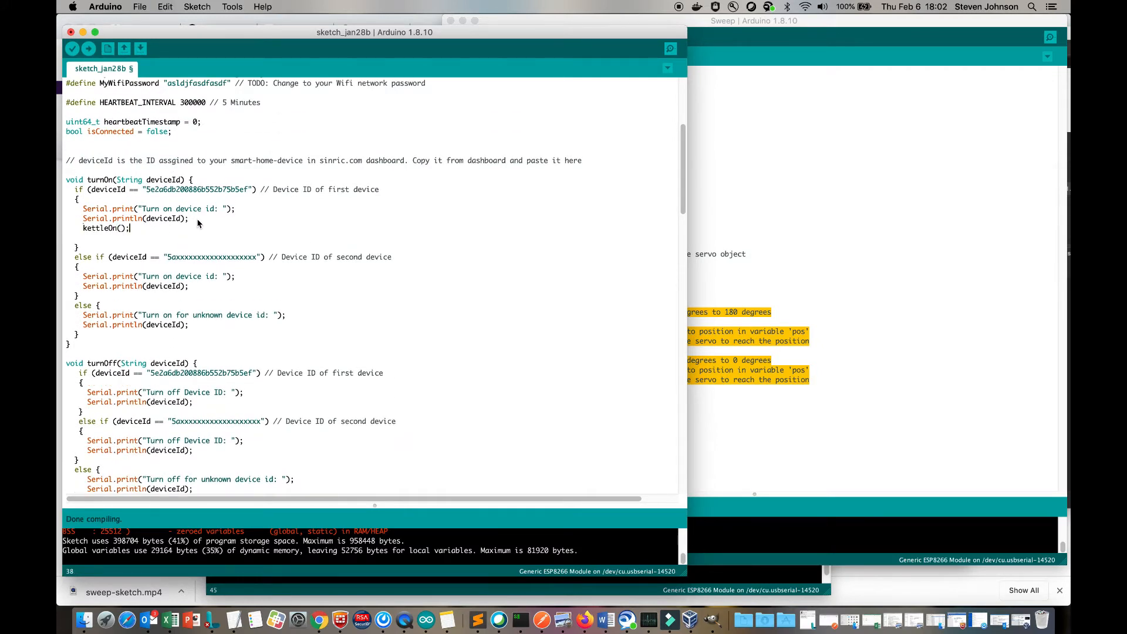
pyautogui.scroll(-3)
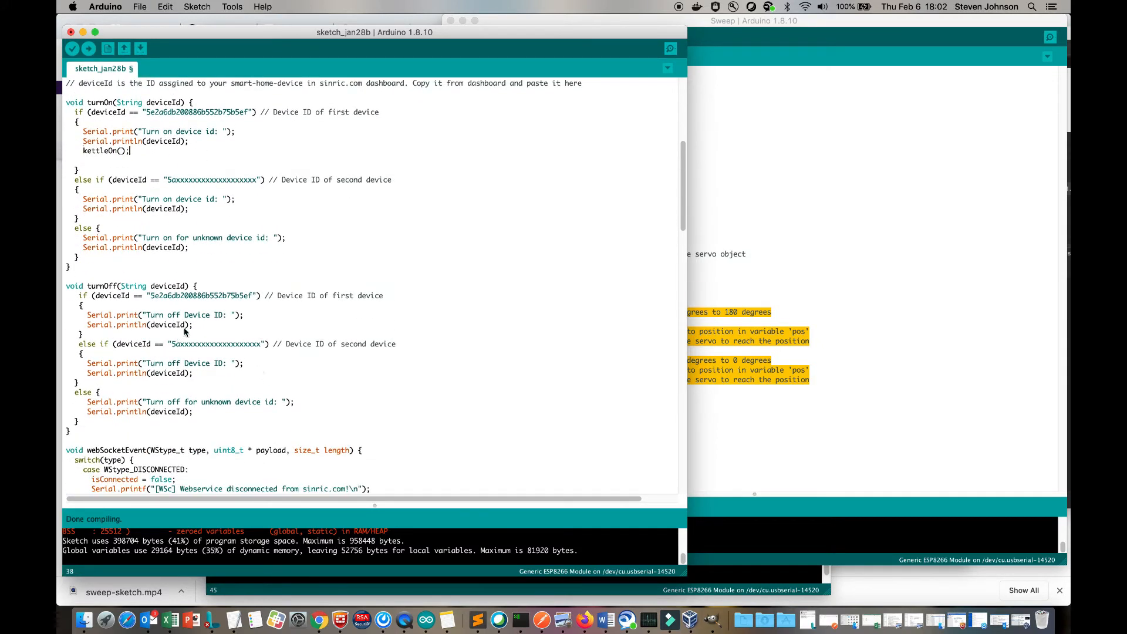
pyautogui.write('kettleOff();')
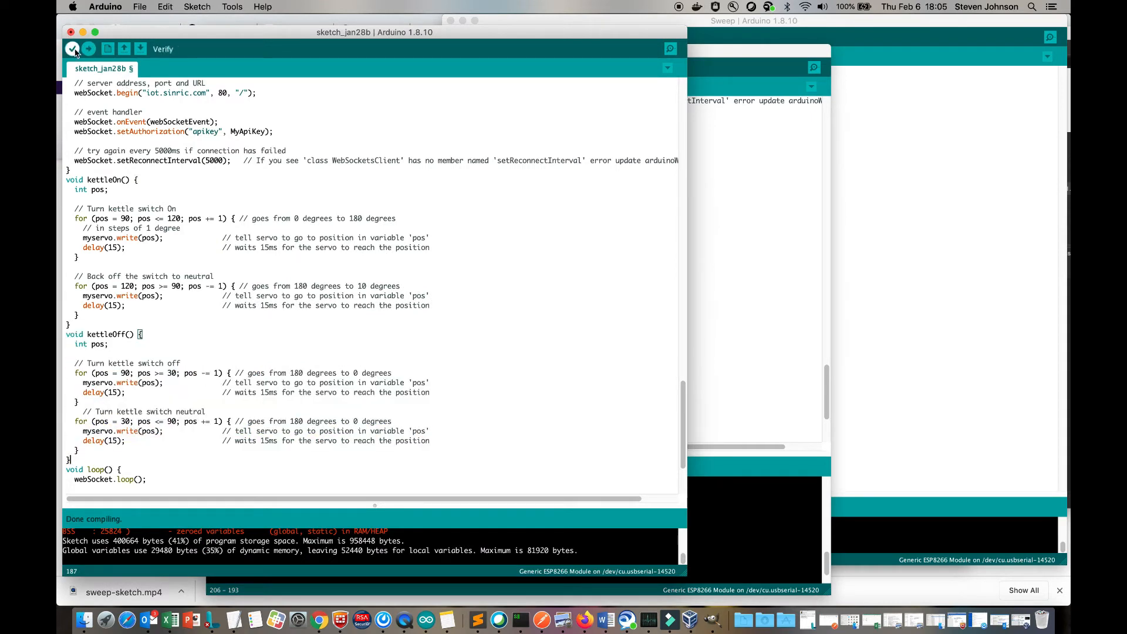
# - Verify the kettle sketch, confirm the Generic ESP8266 board settings, and upload it
pyautogui.click(73, 50)
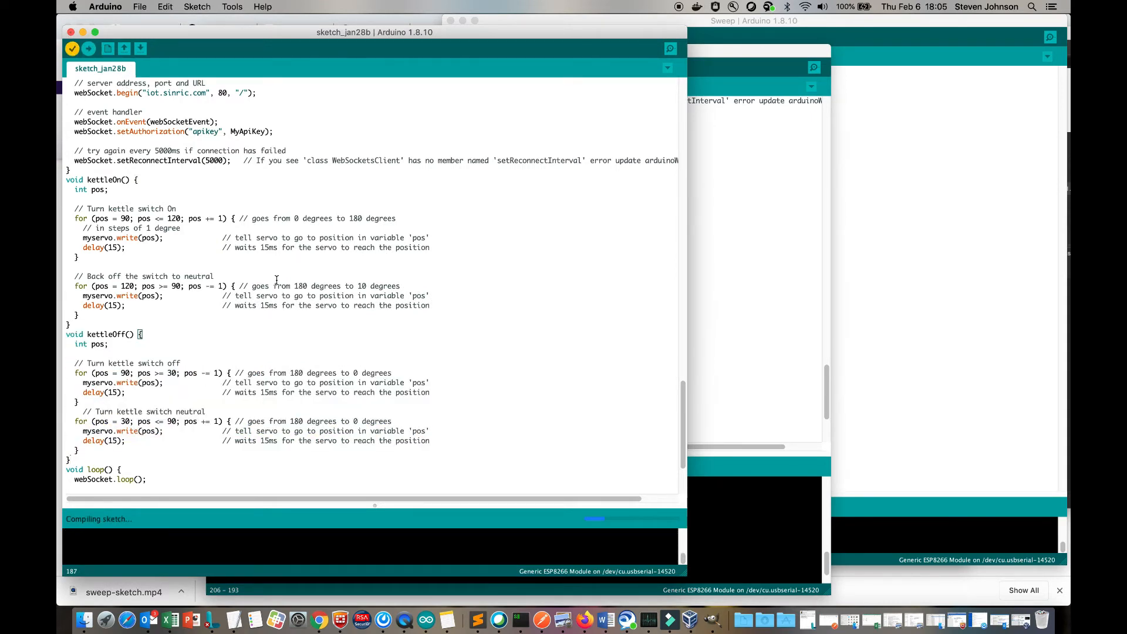
pyautogui.click(232, 7)
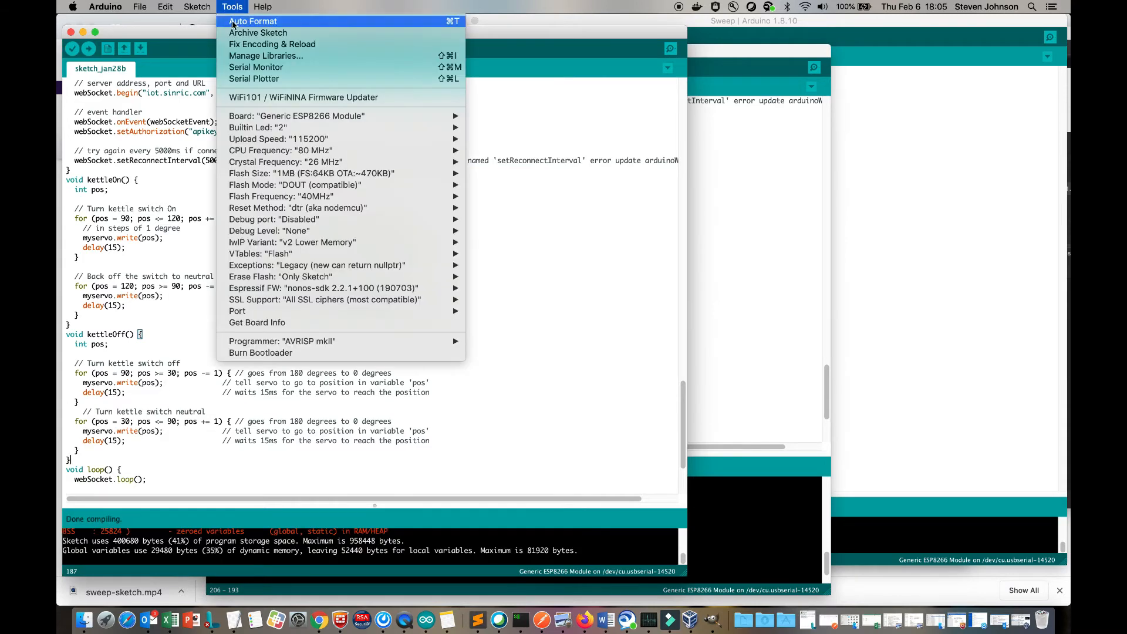
pyautogui.moveTo(237, 310)
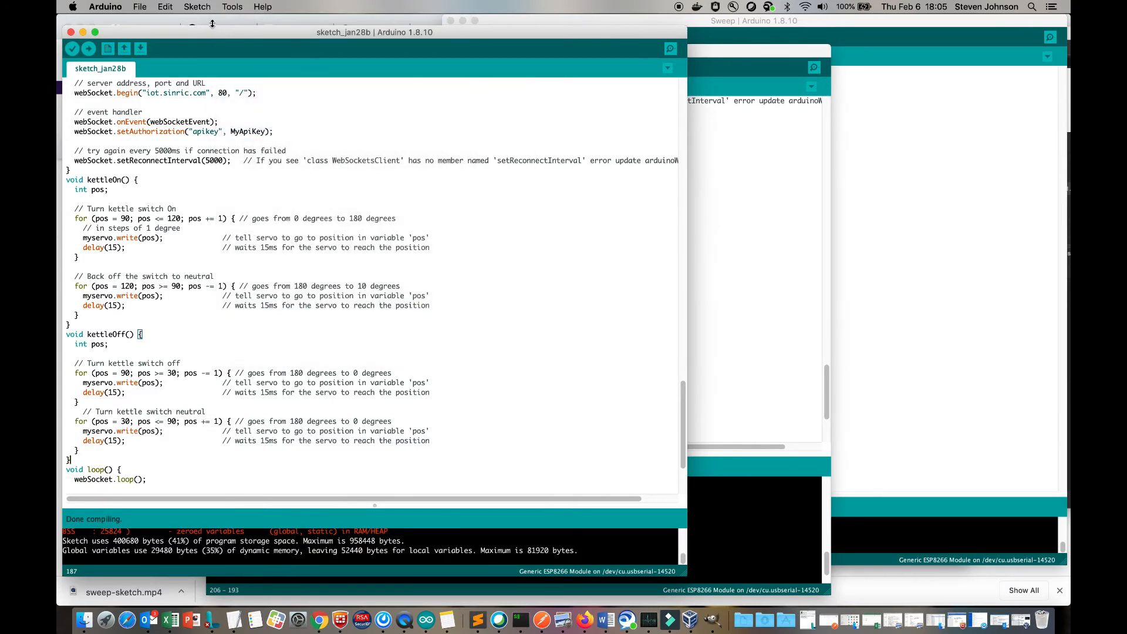
pyautogui.click(88, 48)
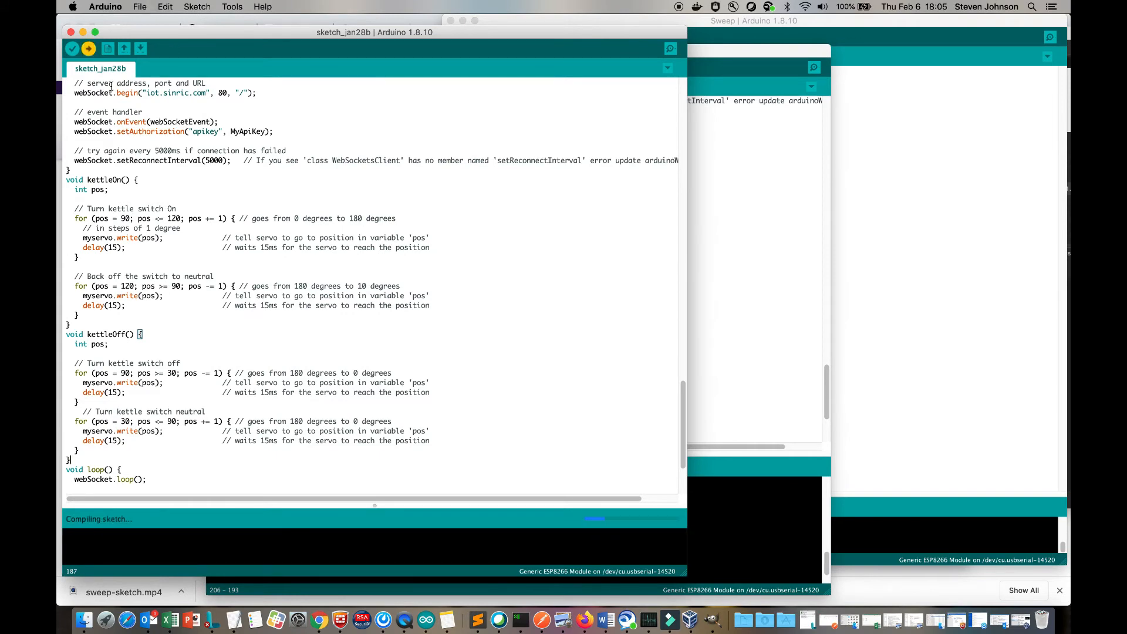